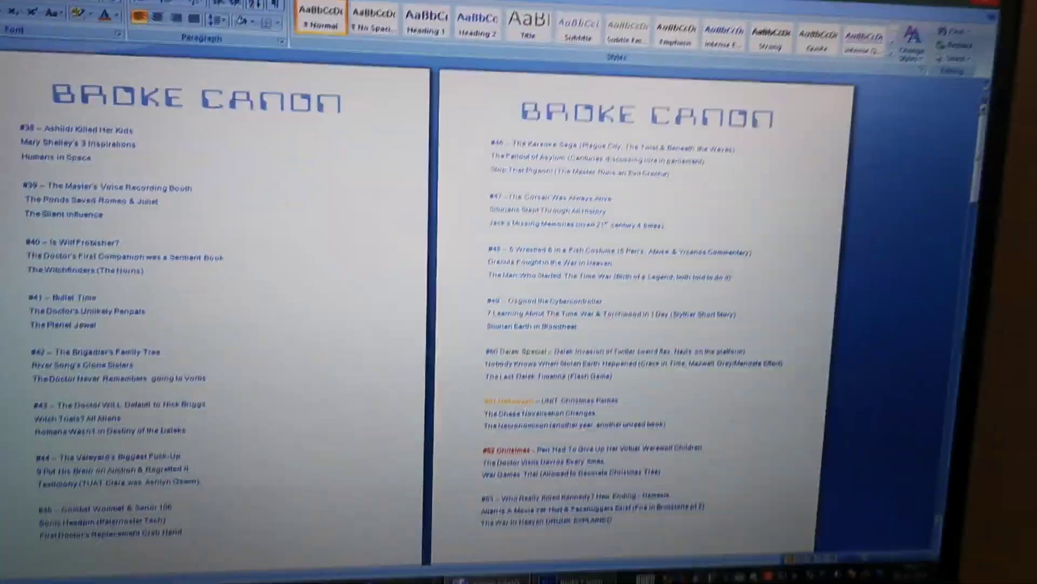
pyautogui.scroll(-3)
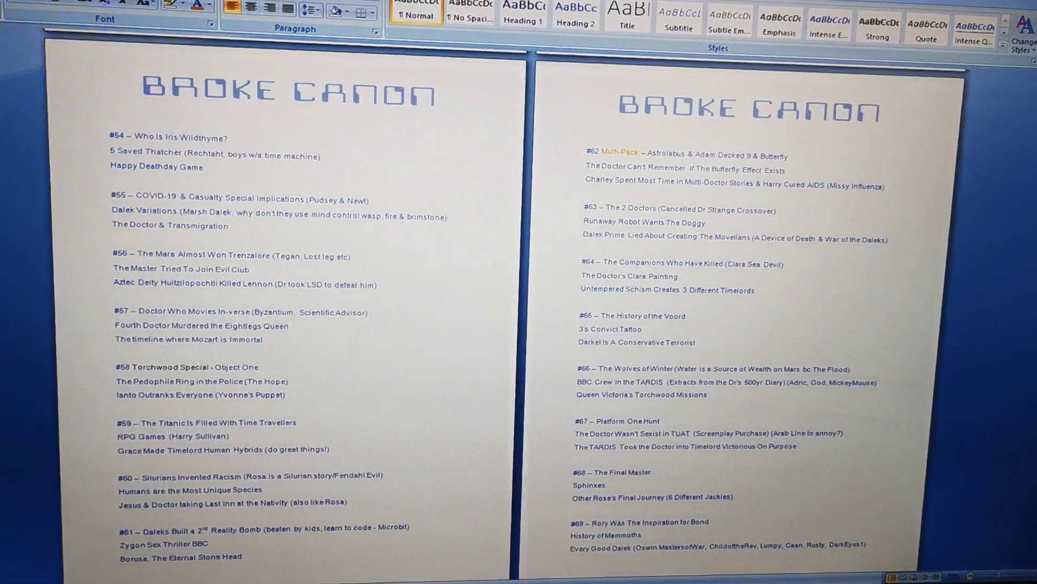